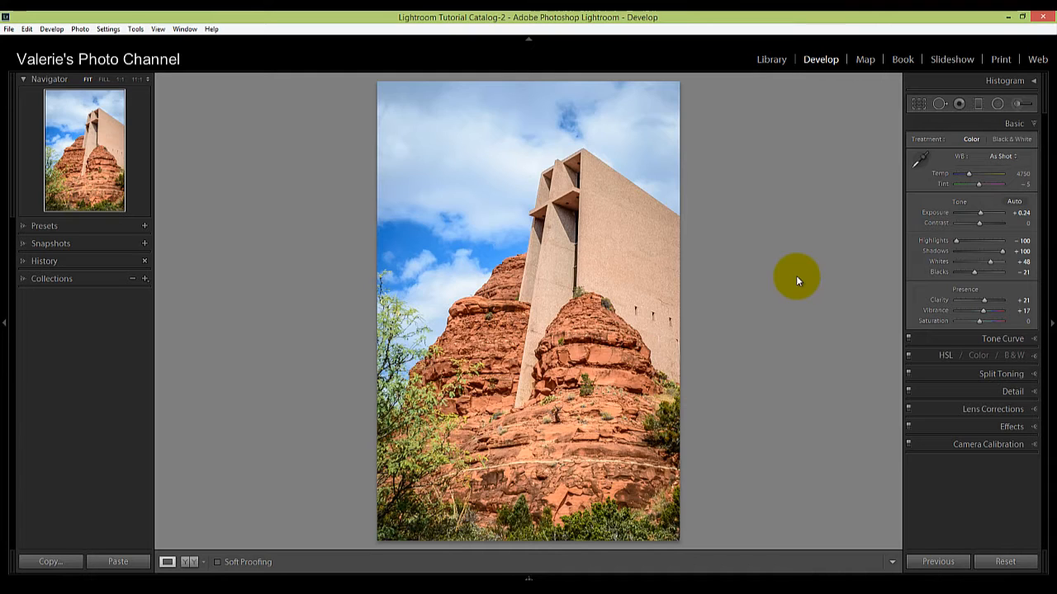
Expand the History panel, undo the last edit, and nudge a Basic panel slider.
click(45, 261)
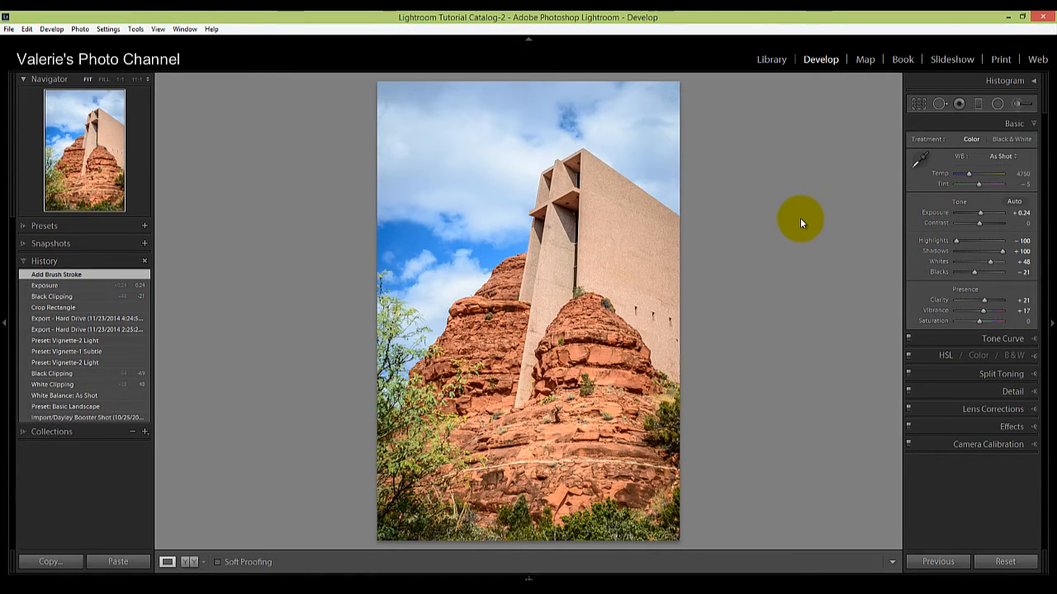
key(ctrl+z)
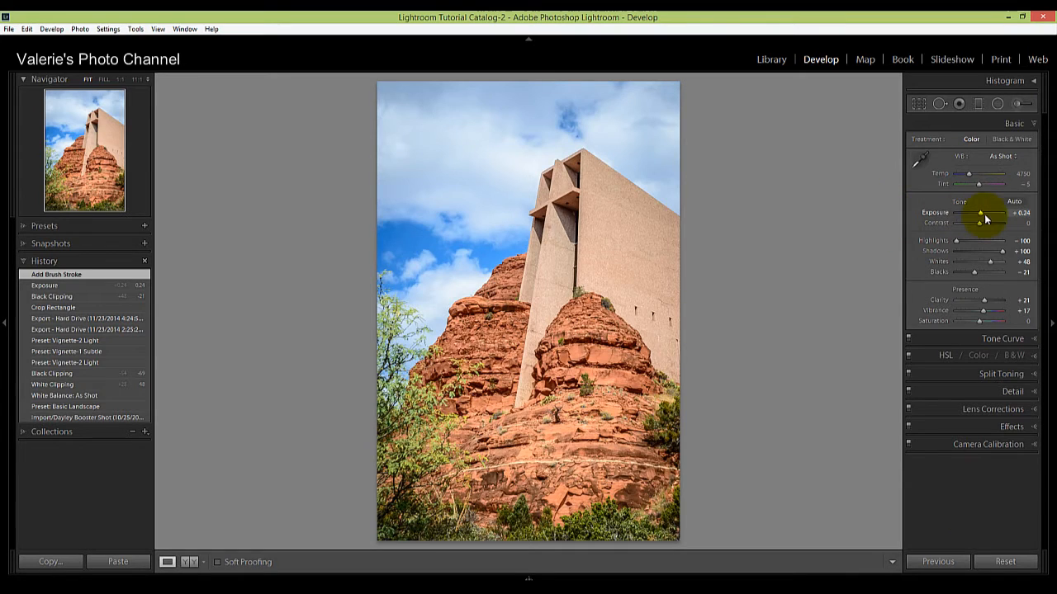
drag(979, 213, 999, 213)
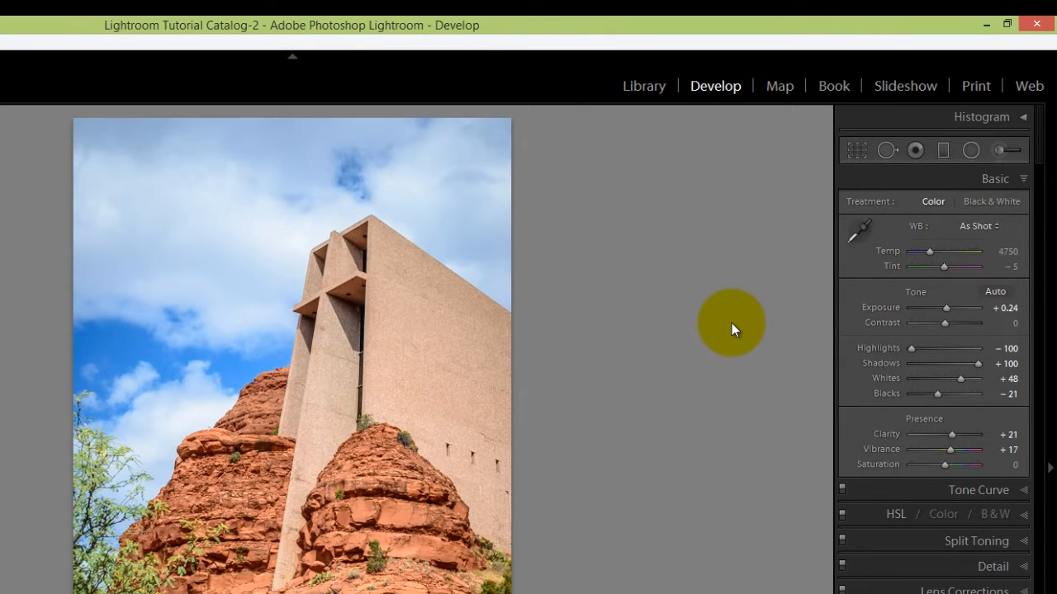
mouse_move(747, 333)
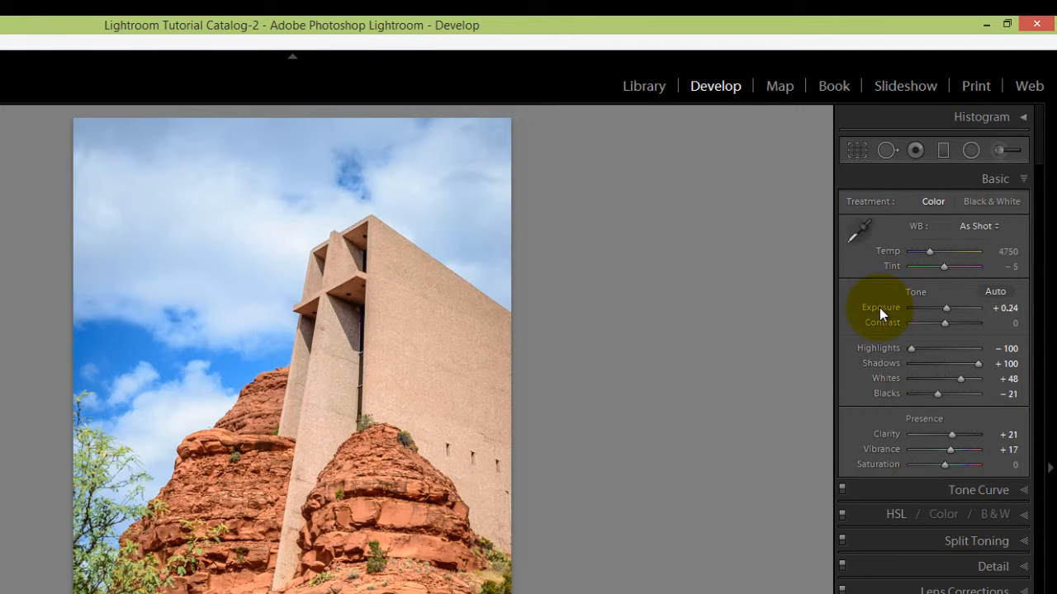
Reset Exposure to 0.00 and adjust the neighbouring tone slider.
double_click(881, 307)
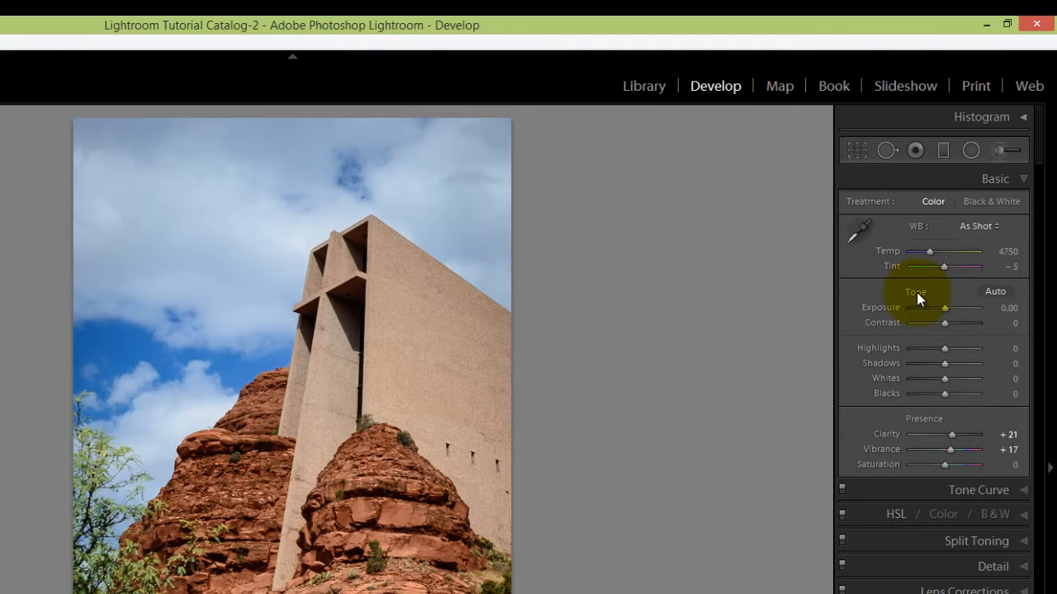
click(995, 291)
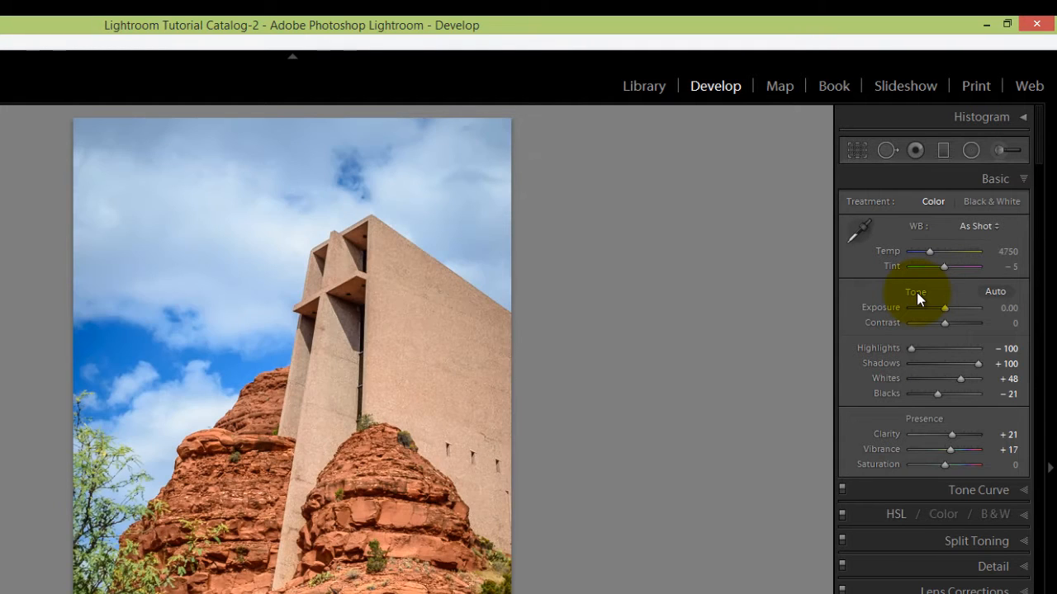
drag(943, 308, 949, 307)
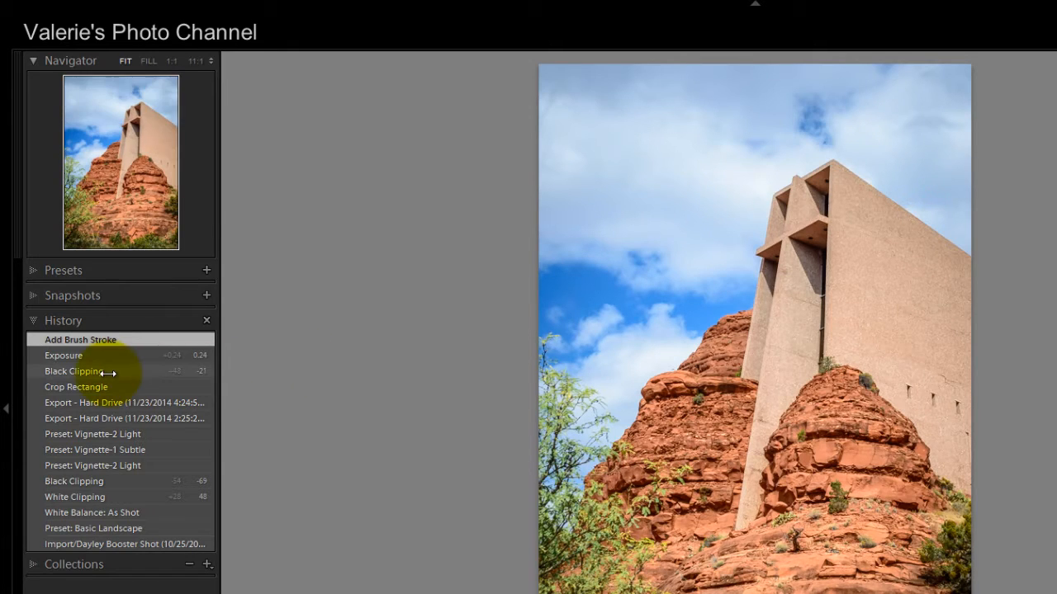
Revert the photo to the Crop Rectangle history state.
click(76, 387)
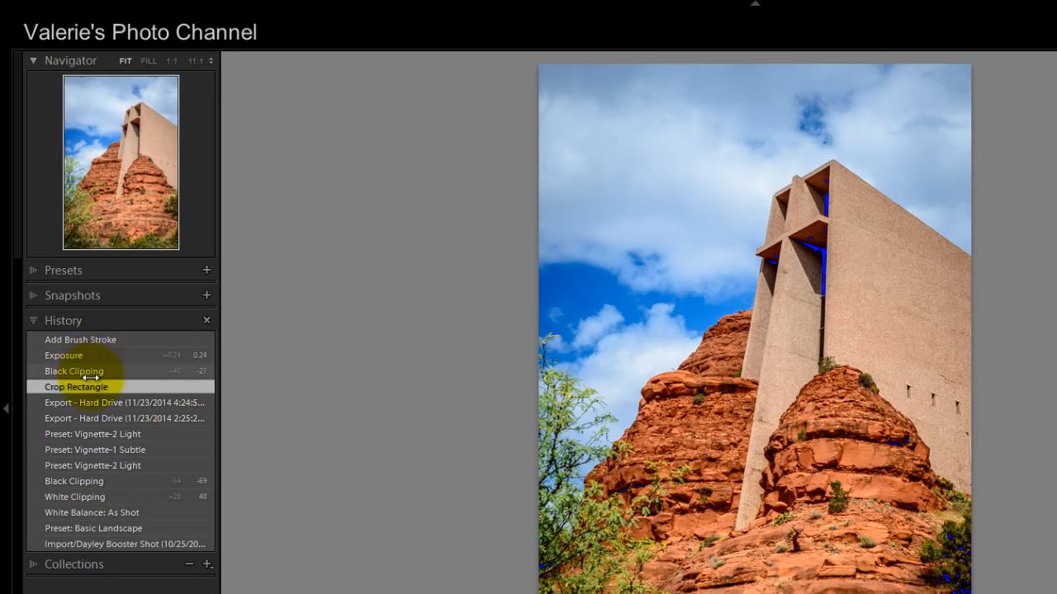
click(76, 386)
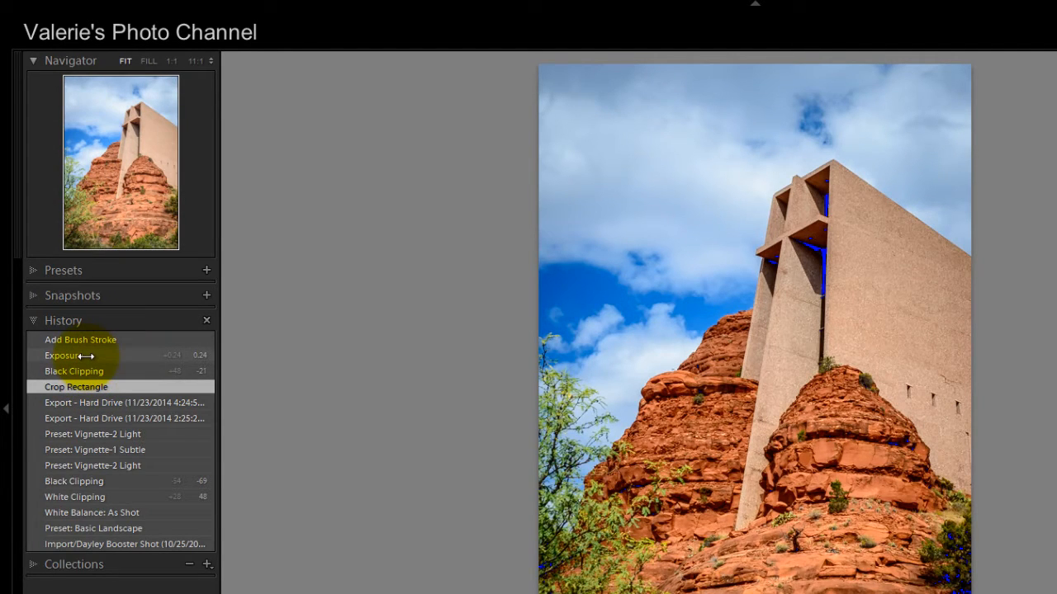
Visit the Exposure history state, then revert to the earlier Black Clipping state (Blacks -69).
click(63, 355)
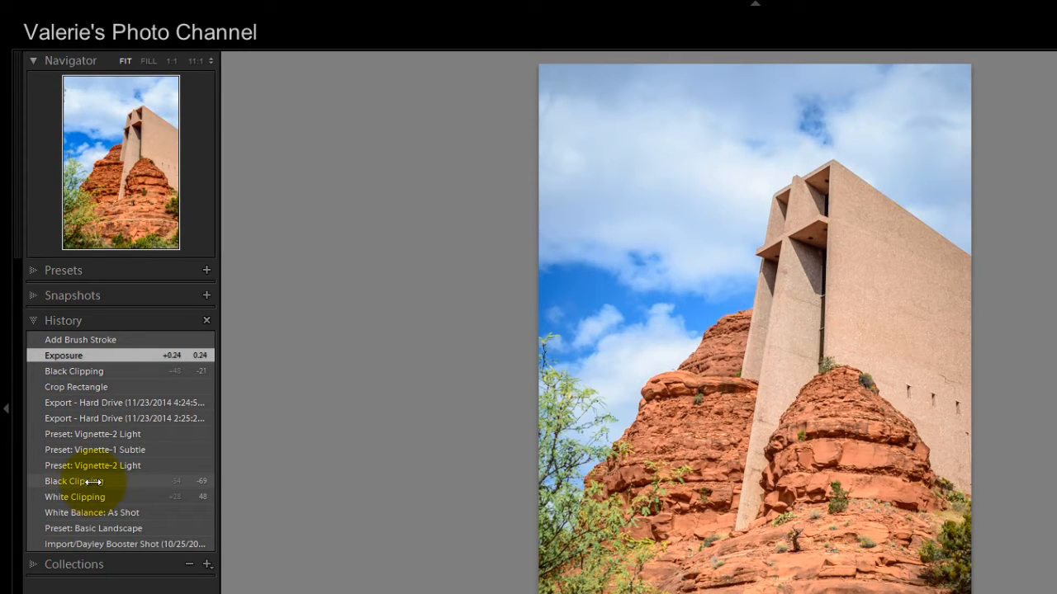
click(75, 481)
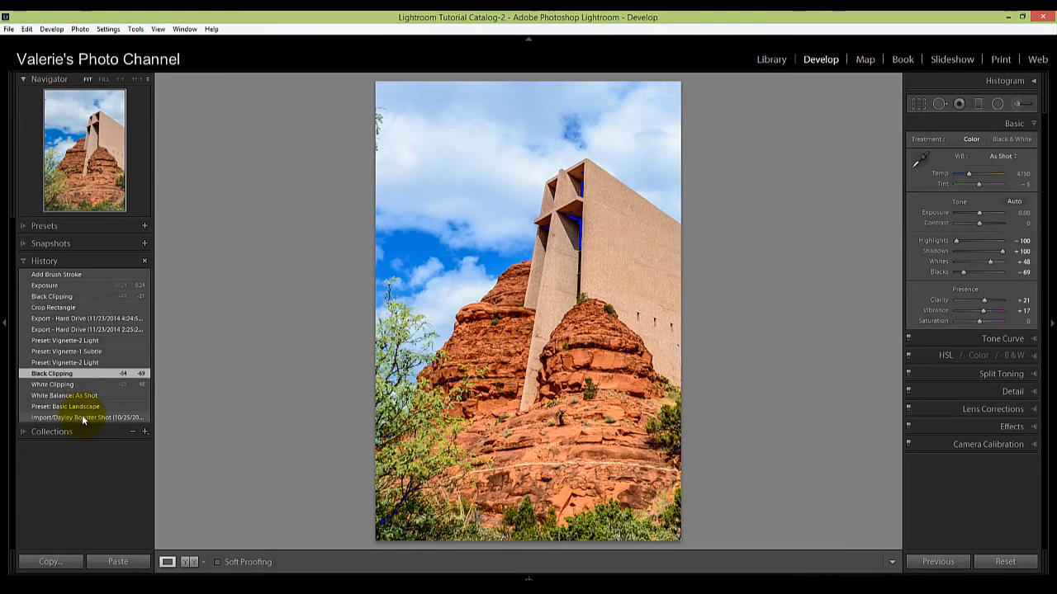
Jump to the Import state, reset adjustments, then restore the latest Add Brush Stroke state.
click(82, 417)
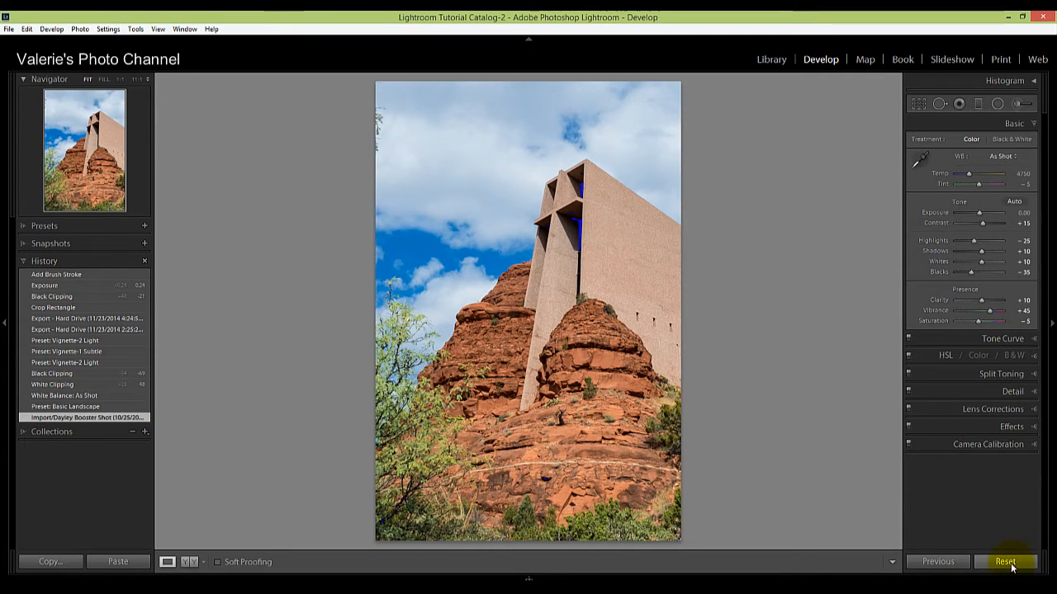
click(1006, 562)
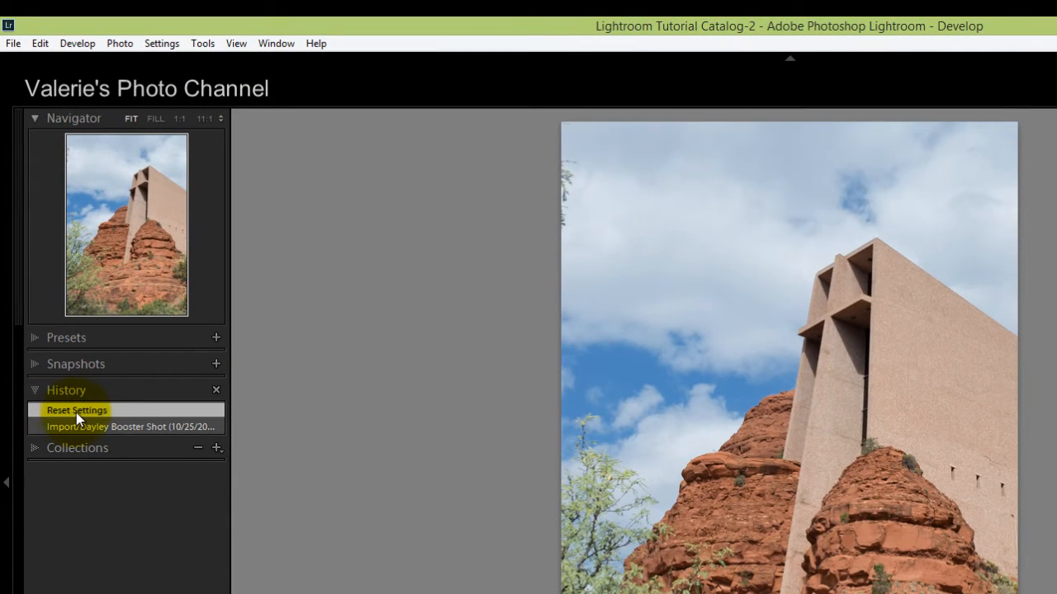
click(77, 410)
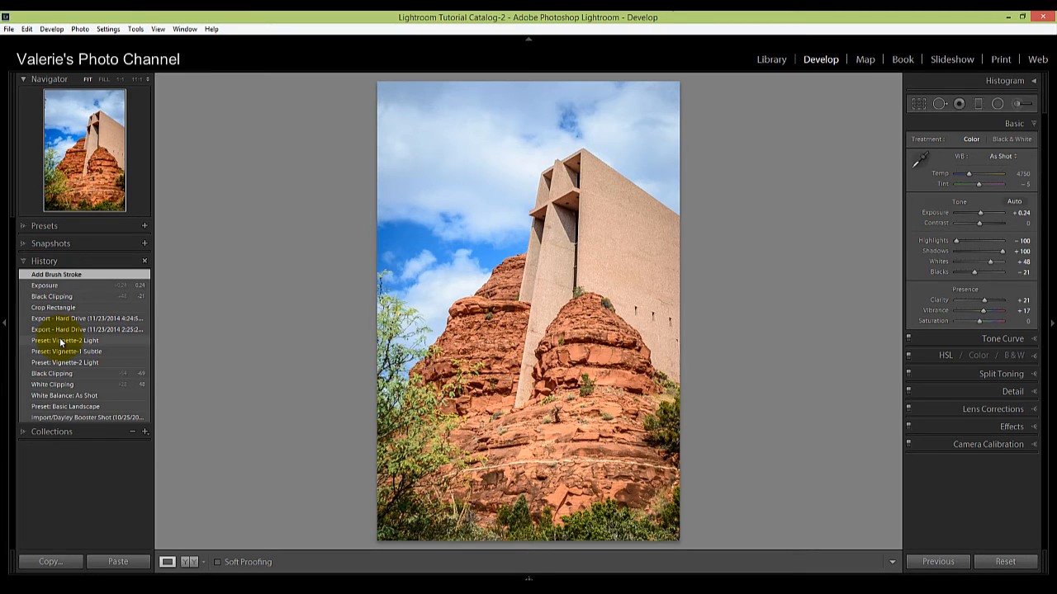
Revert to the 'Preset: Vignette-2 Light' step and save it as snapshot 'vignette'.
click(71, 340)
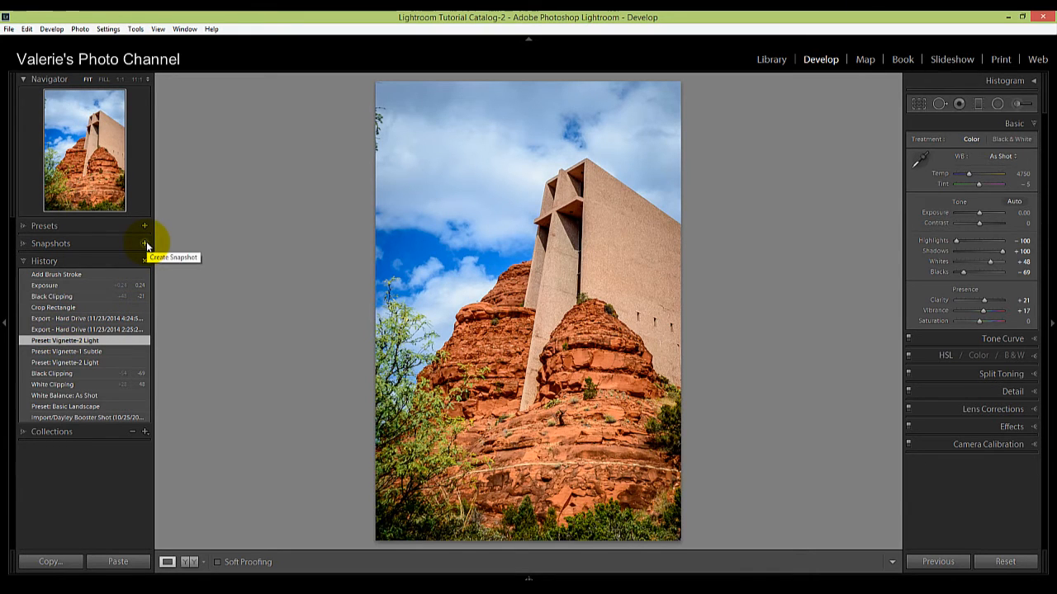
click(145, 243)
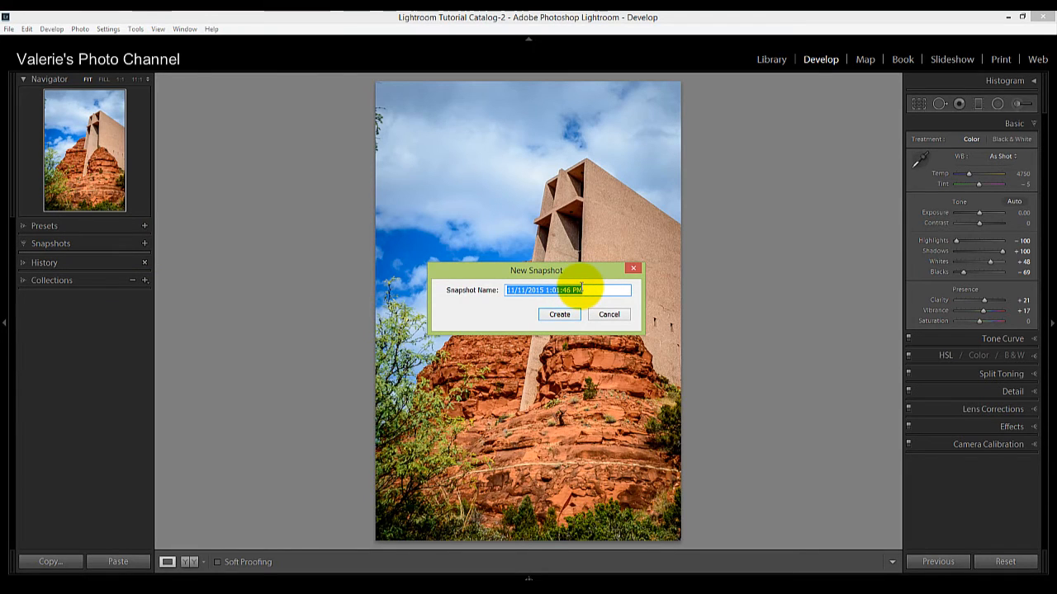
text(vignette)
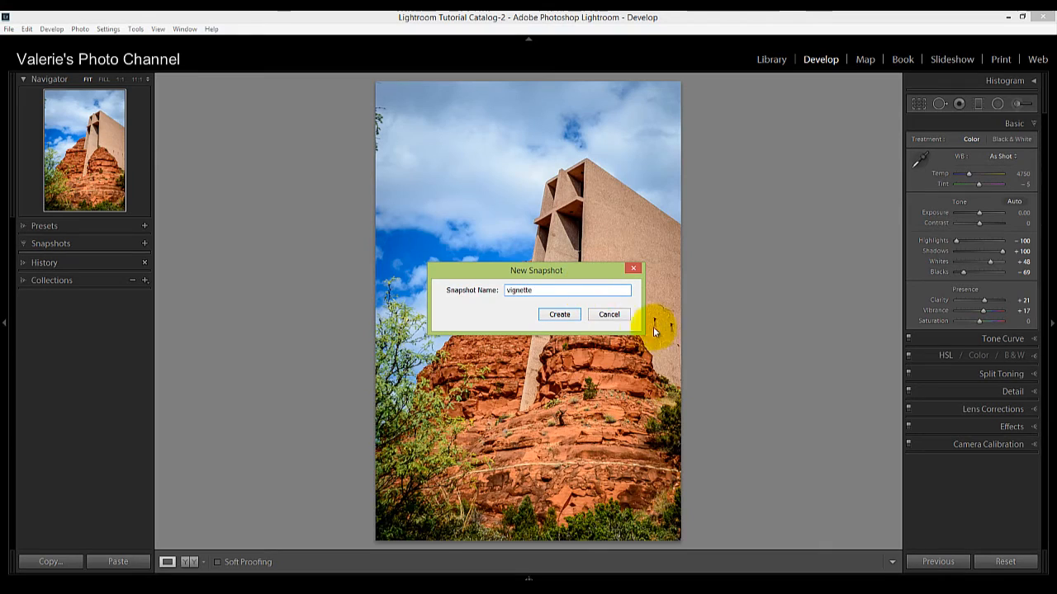
click(559, 315)
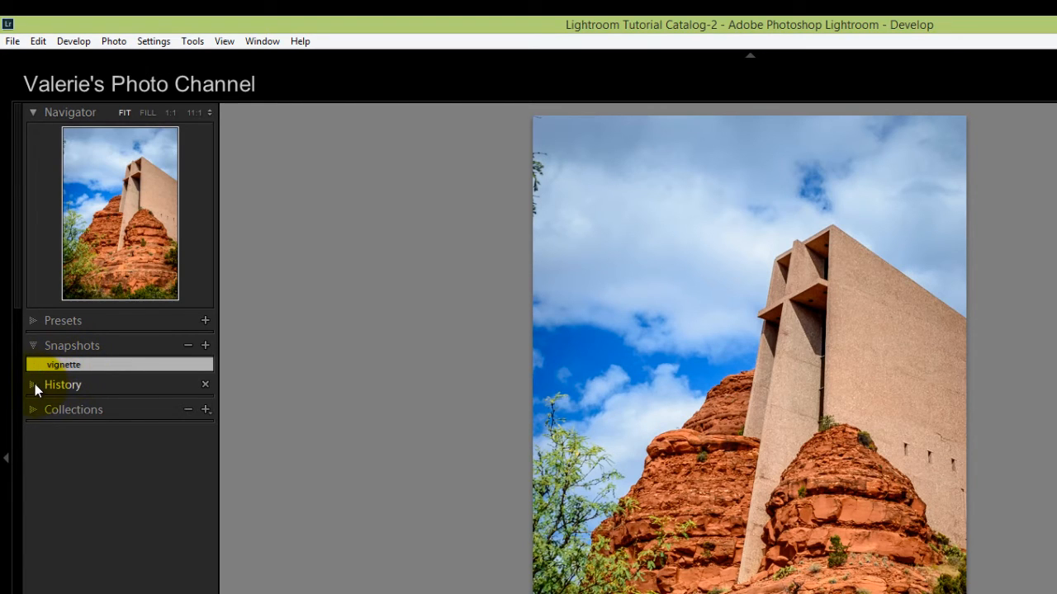
click(63, 384)
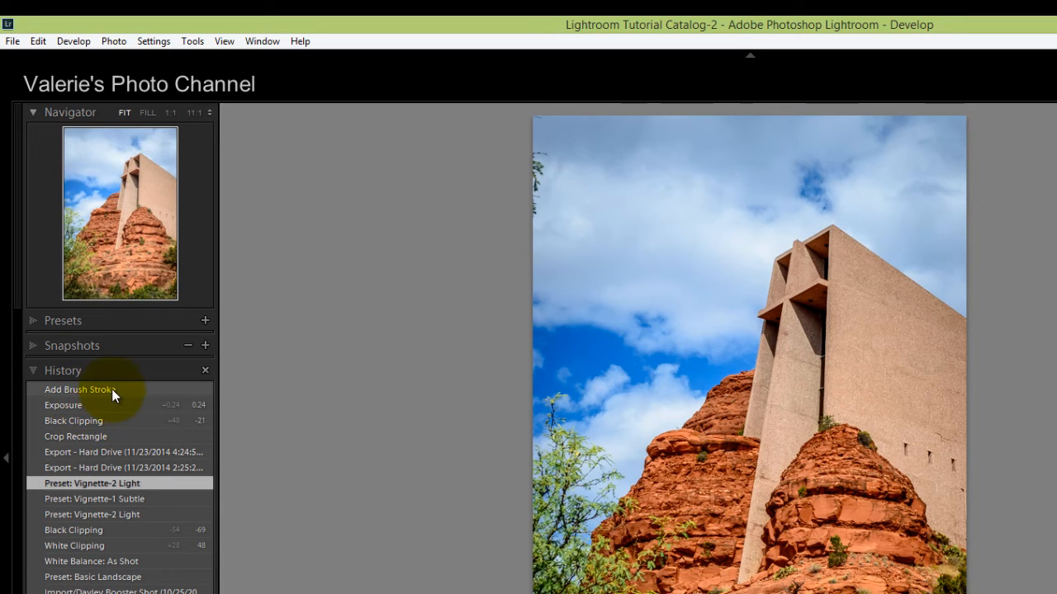
click(80, 388)
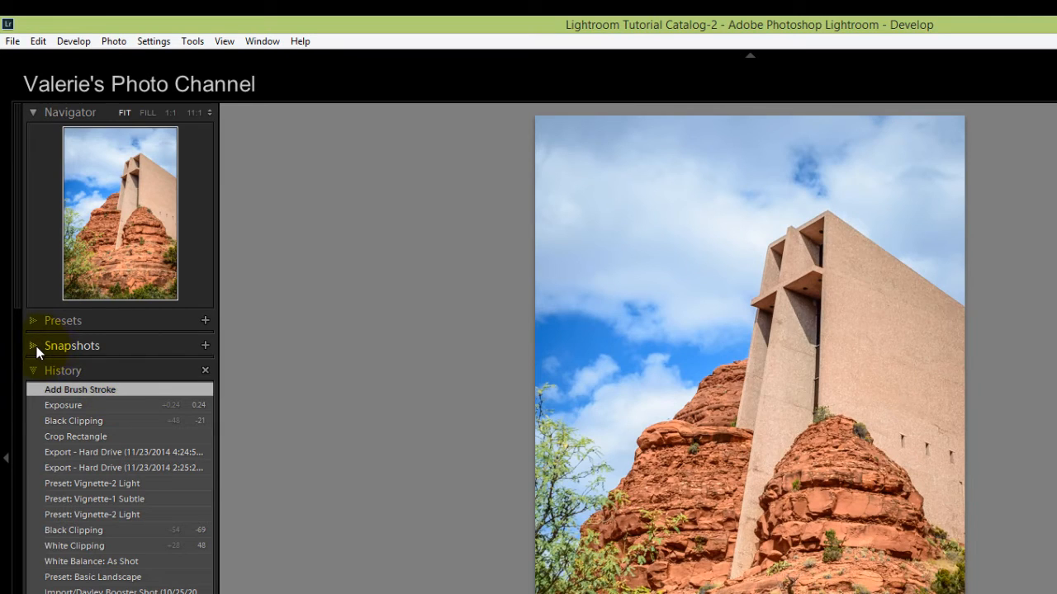
click(32, 345)
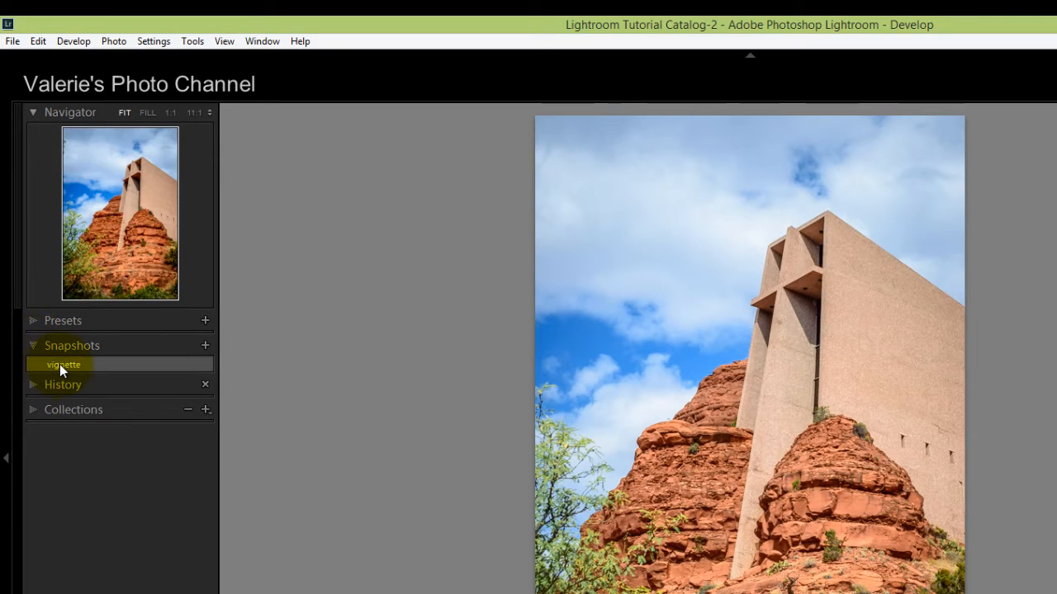
click(64, 364)
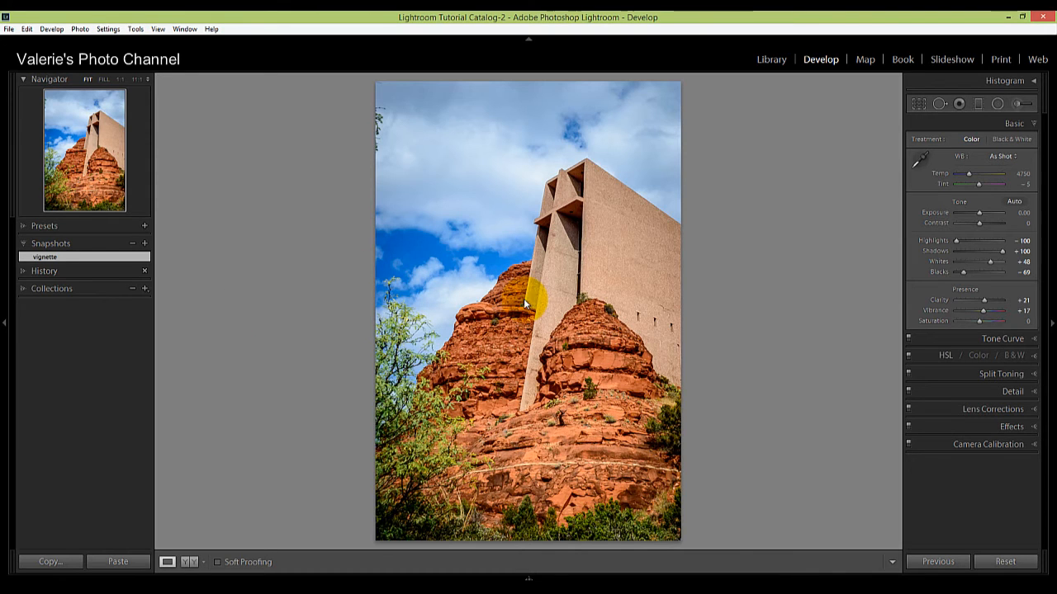
Create a virtual copy from the photo's right-click menu.
right_click(525, 303)
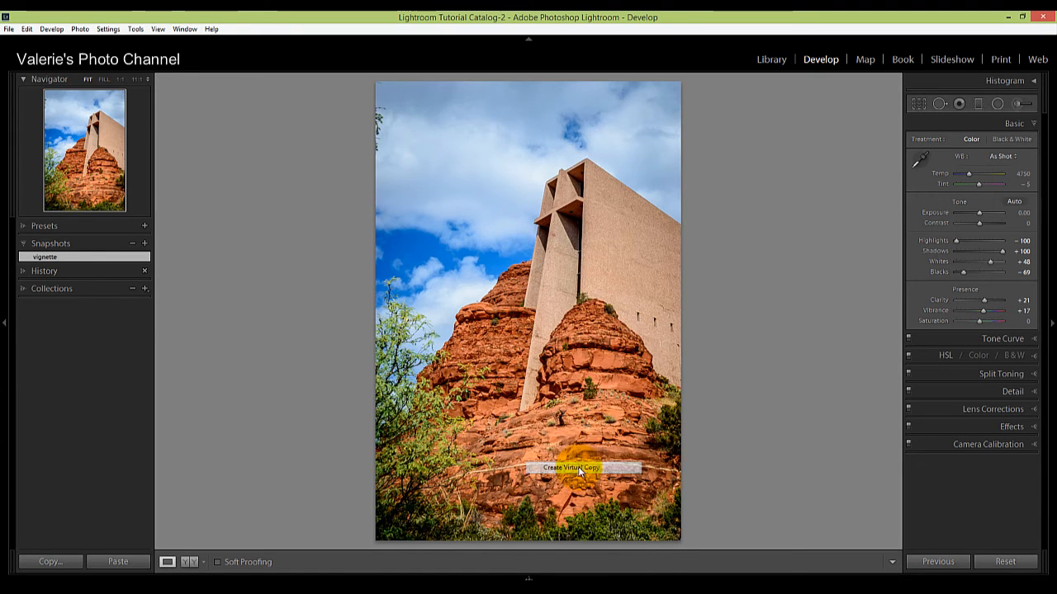
click(578, 468)
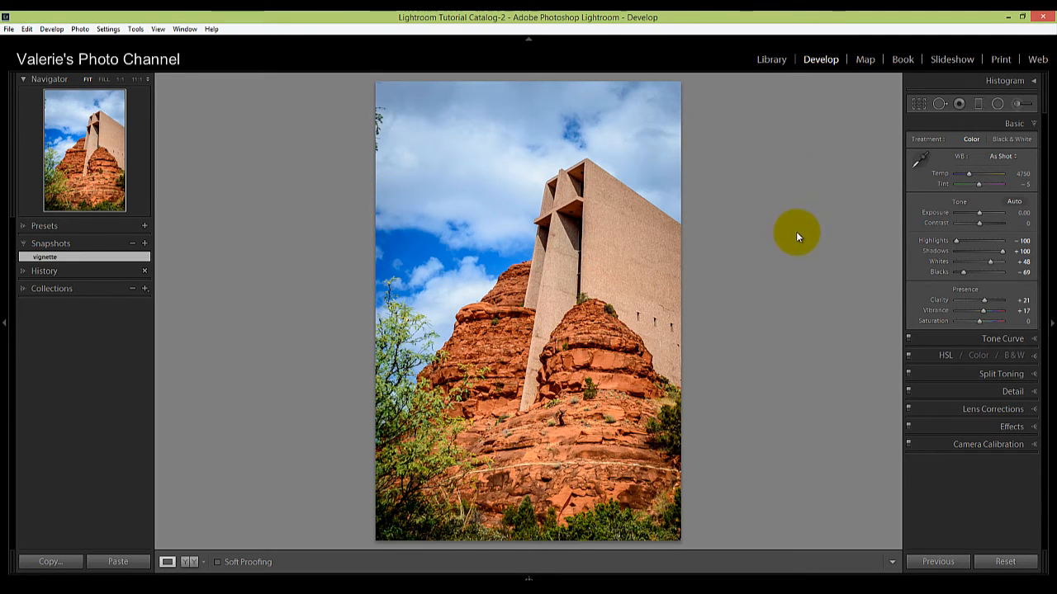
mouse_move(787, 270)
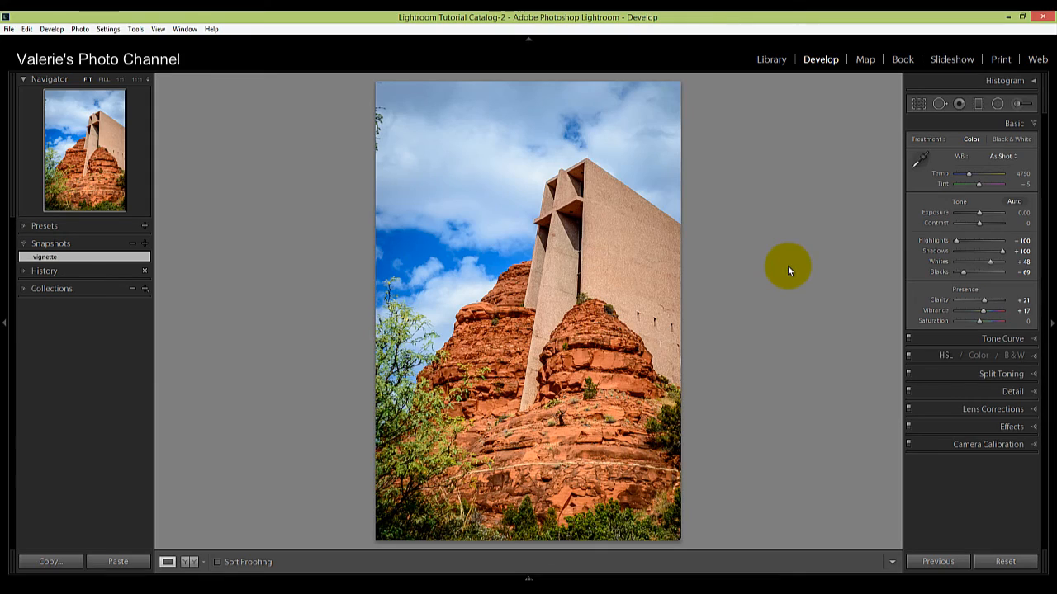